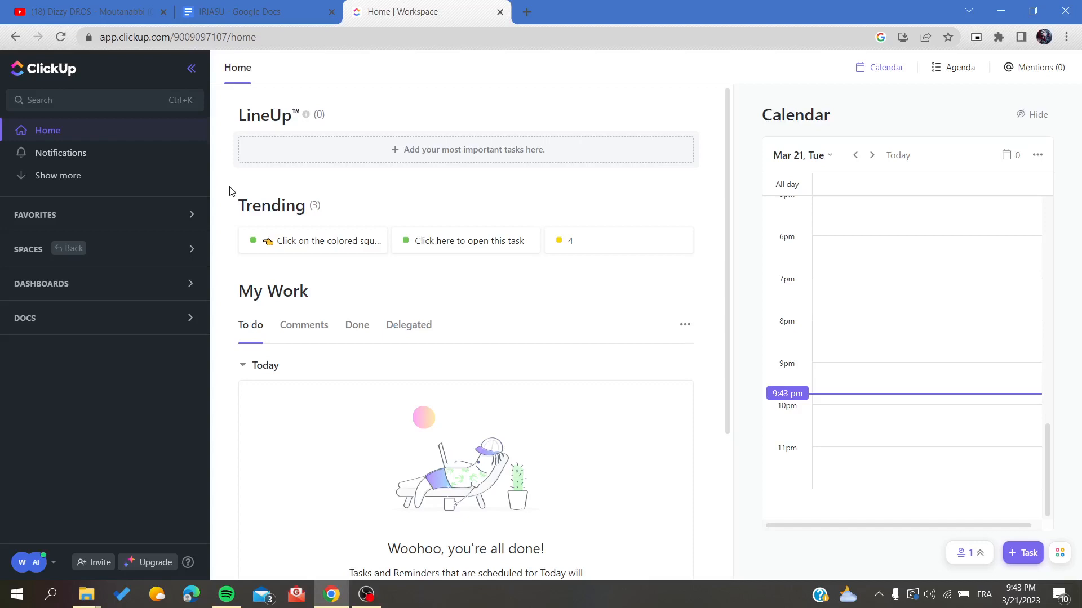
mouse_move(214, 195)
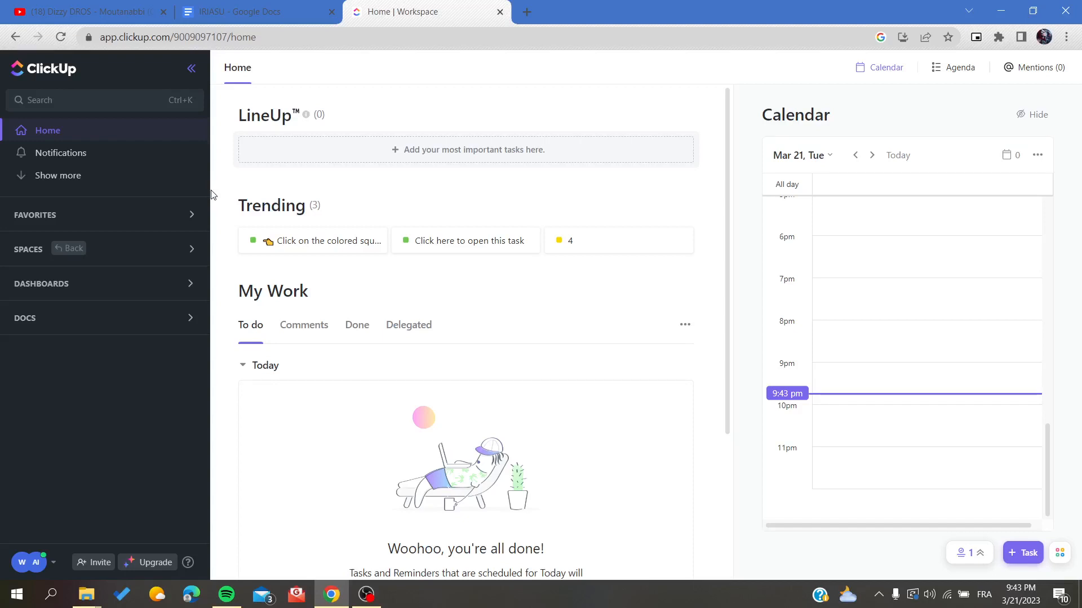
mouse_move(87, 65)
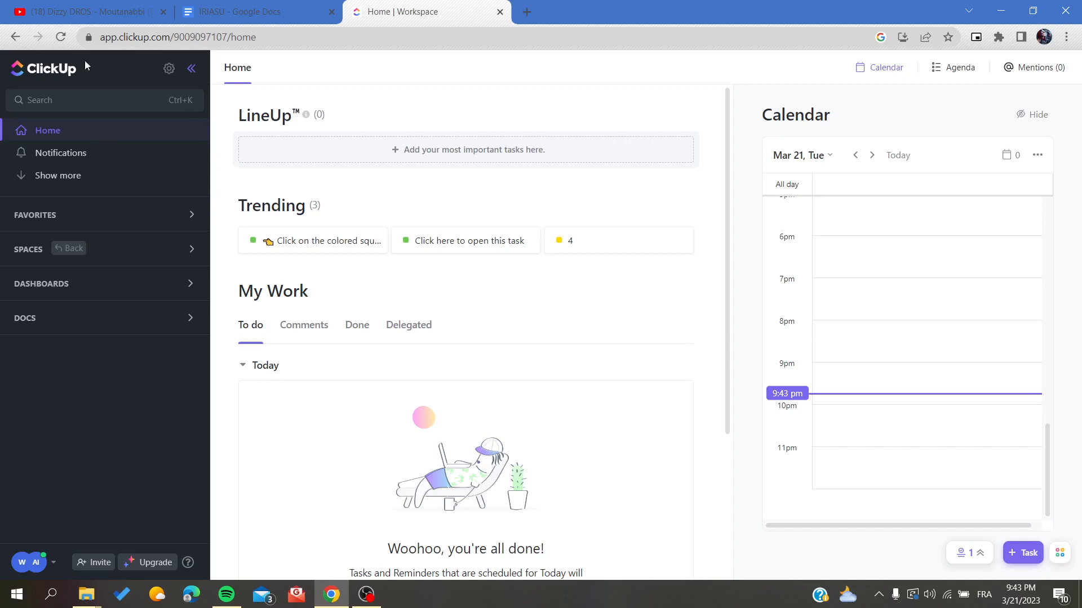
mouse_move(105, 41)
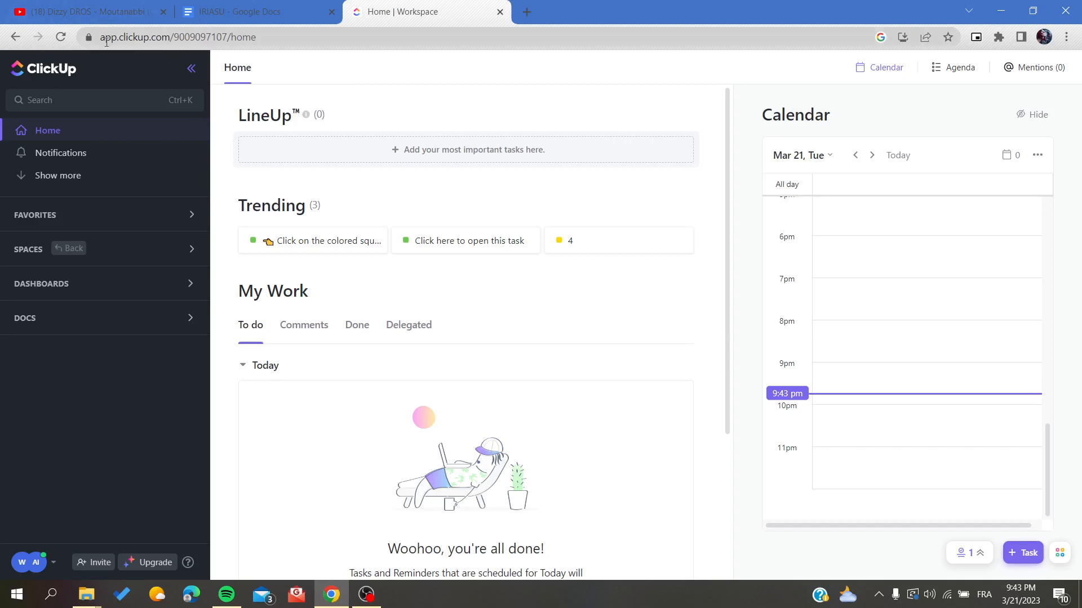
Step: Expand Spaces in the sidebar and go to the List inside Space
double_click(124, 37)
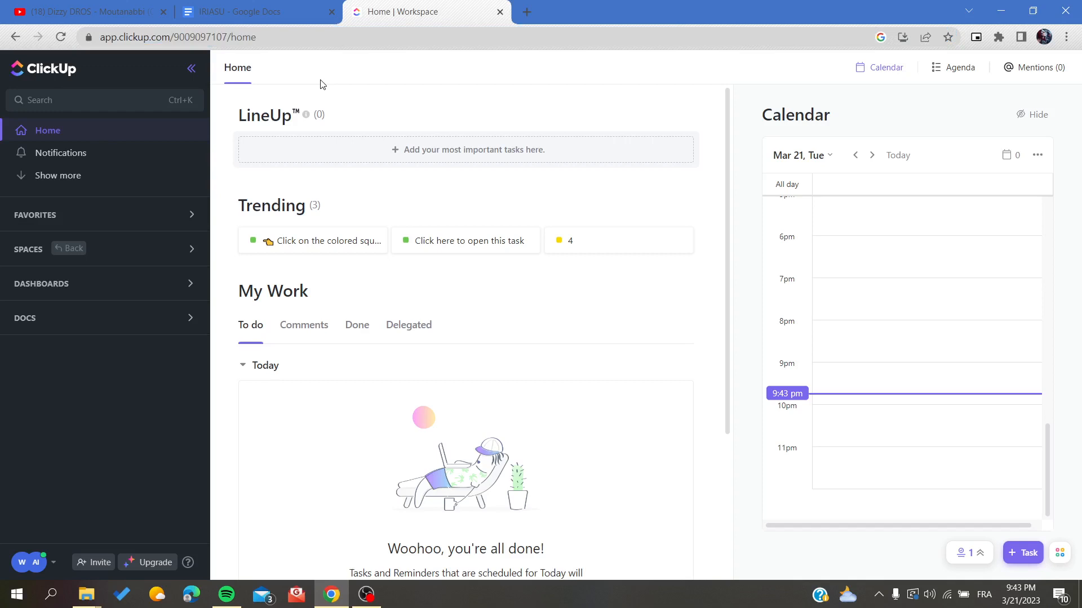
mouse_move(382, 76)
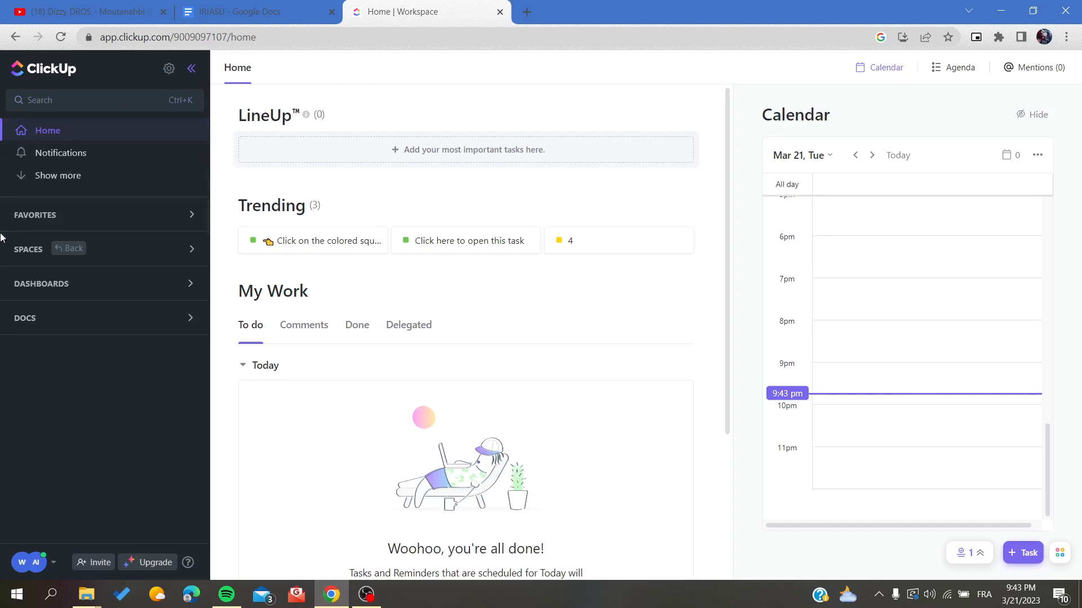
mouse_move(146, 253)
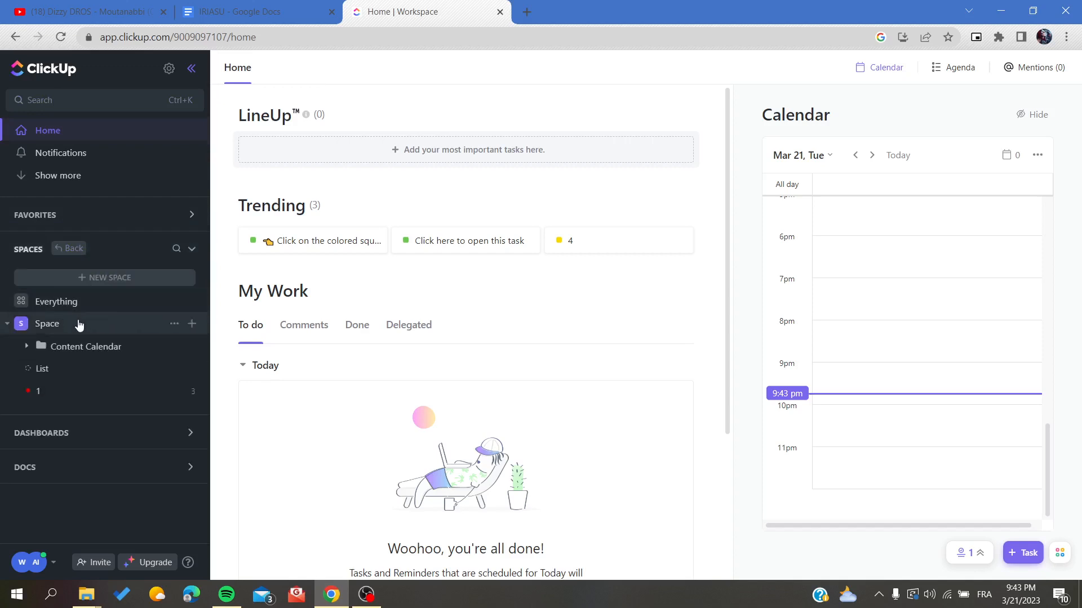
mouse_move(122, 334)
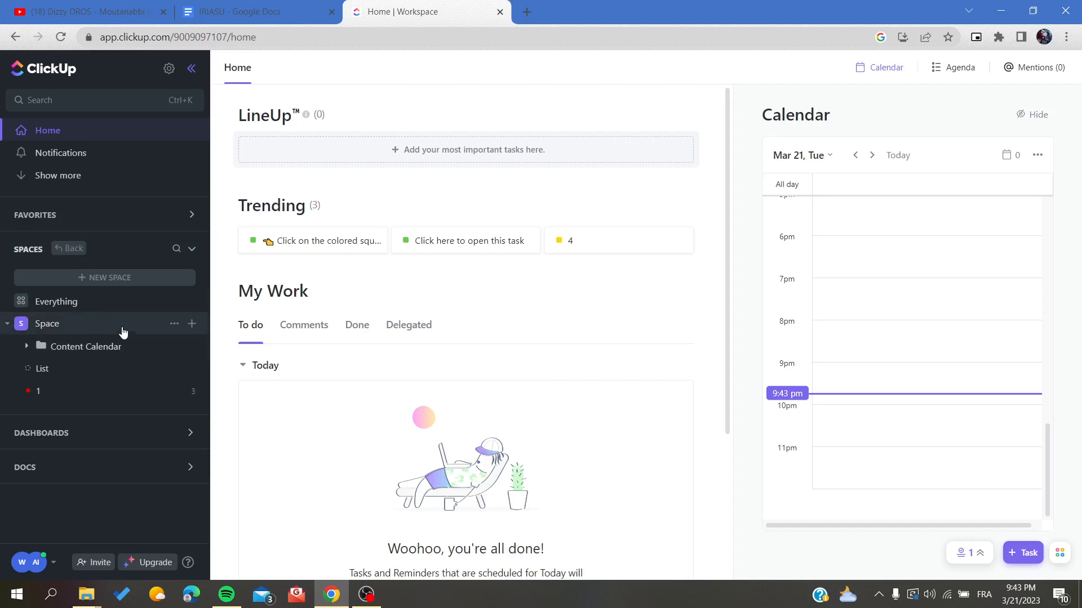
click(42, 368)
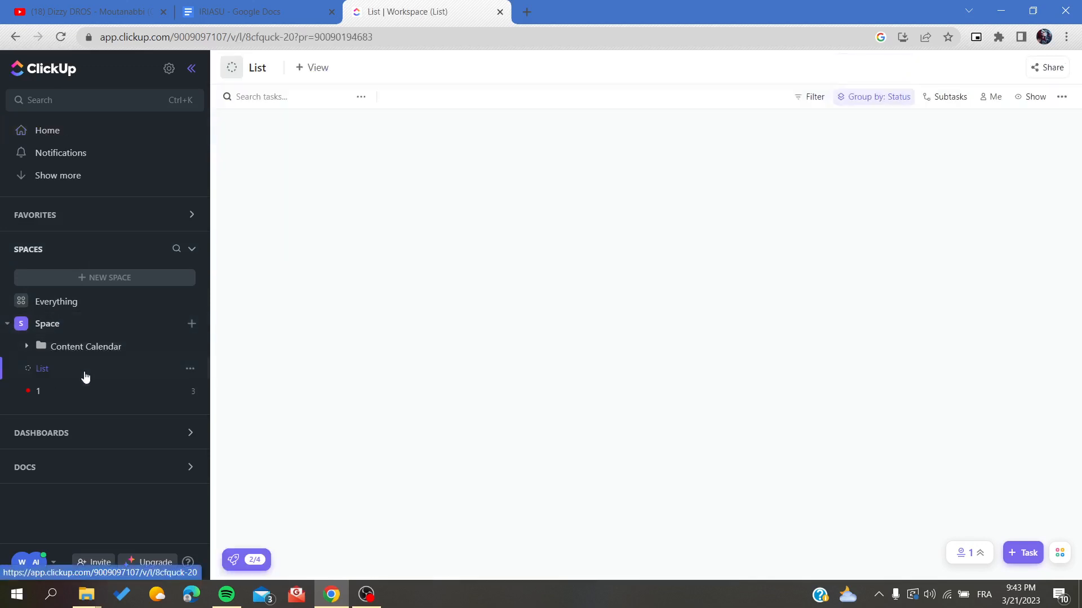
click(42, 368)
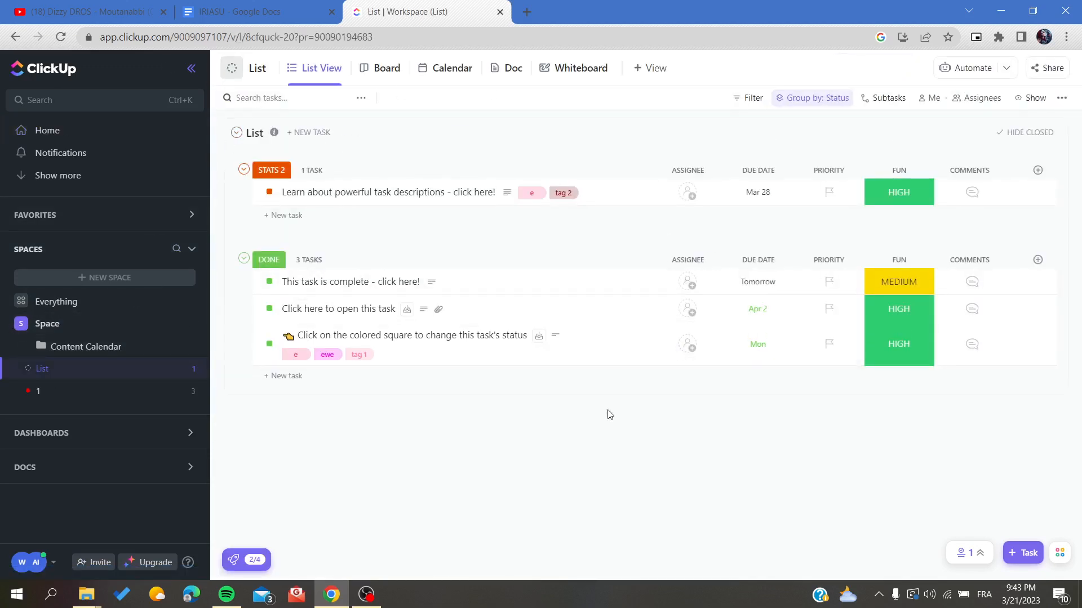
mouse_move(487, 104)
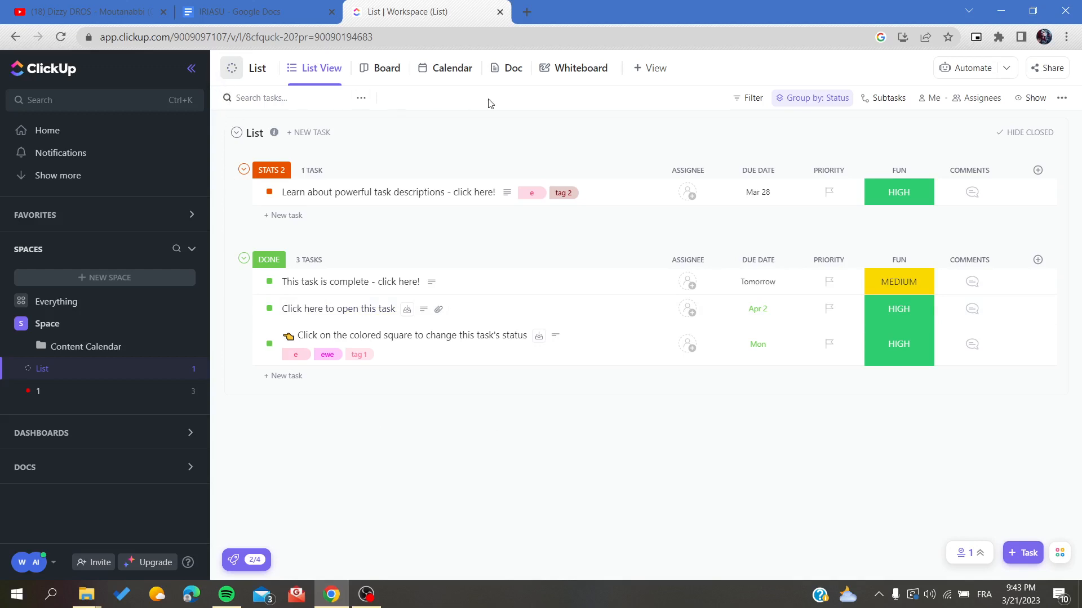
mouse_move(480, 466)
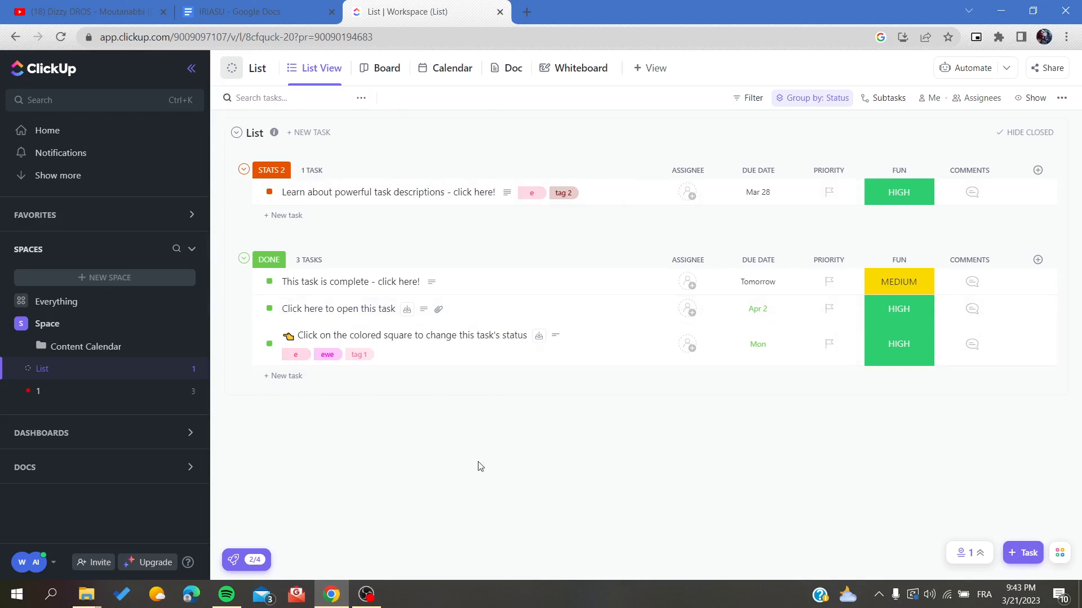
mouse_move(159, 367)
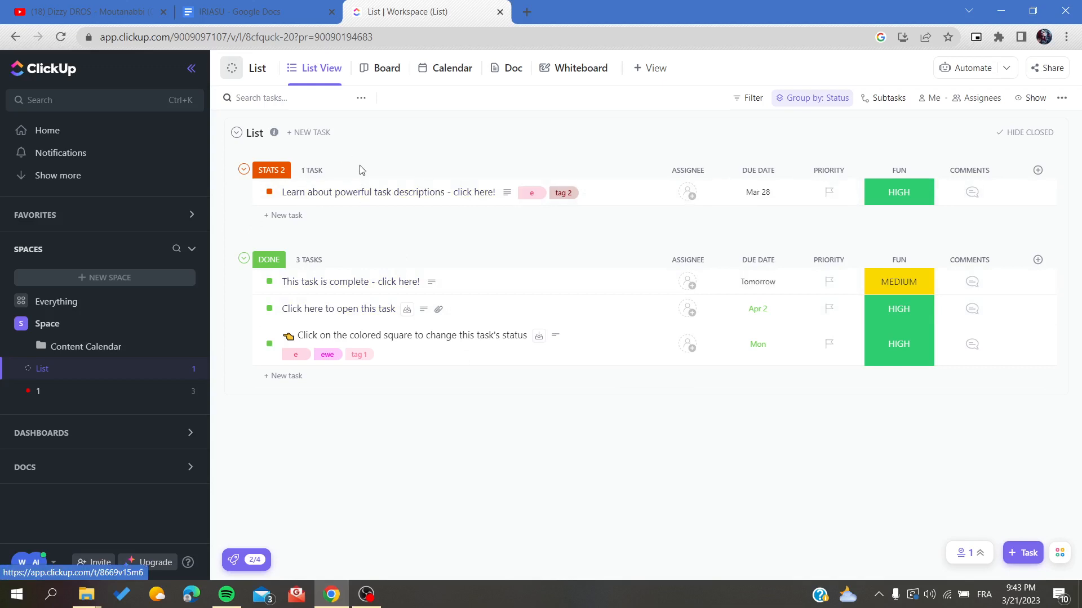
mouse_move(370, 162)
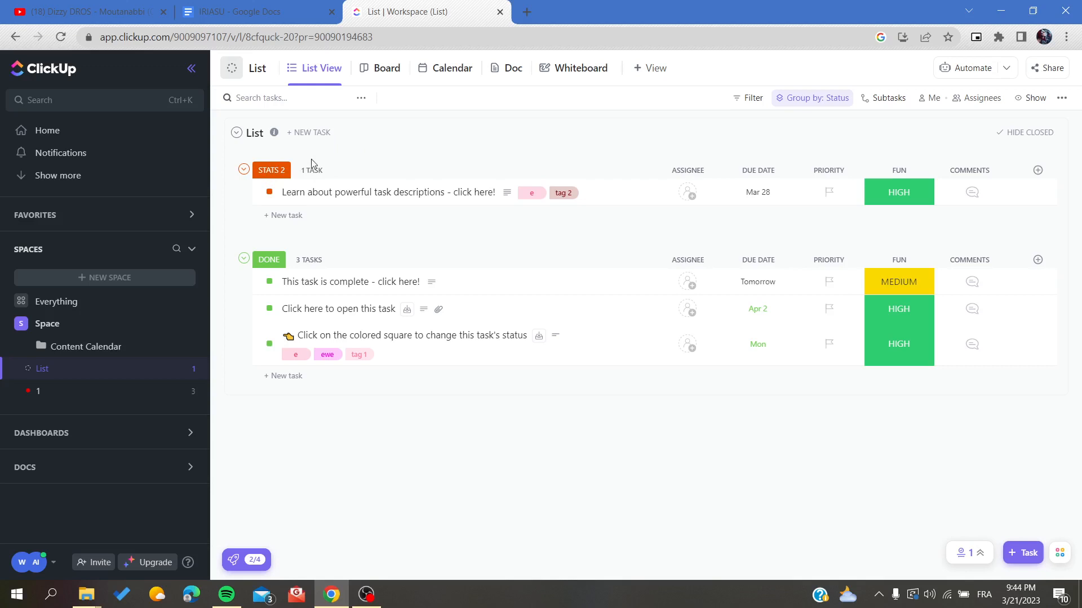
mouse_move(447, 506)
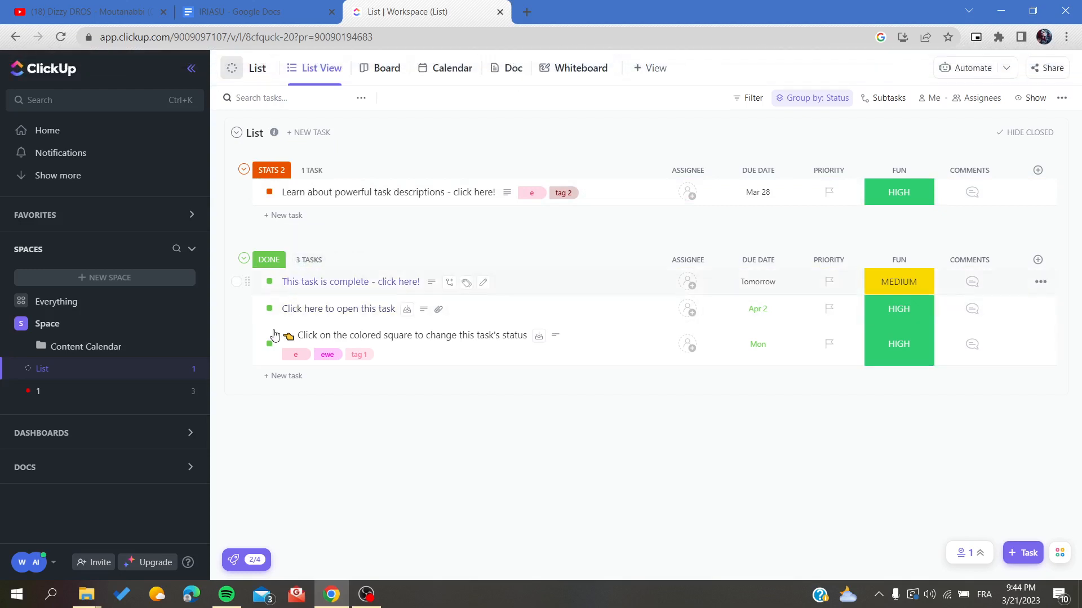
mouse_move(327, 417)
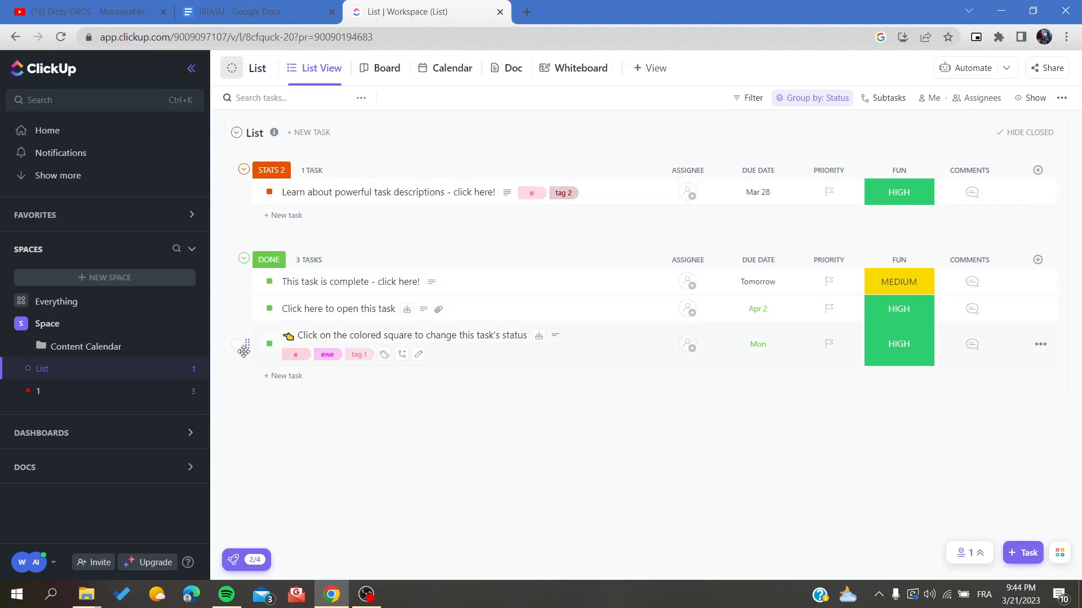
Step: Select all four tasks across both status groups, showing '4 tasks selected'
click(235, 282)
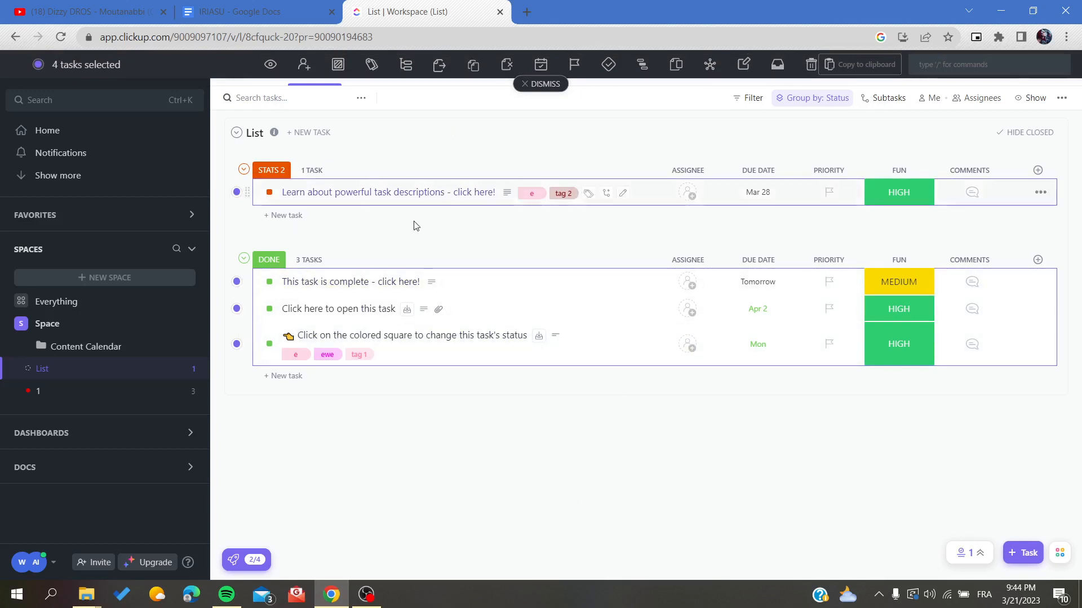
mouse_move(613, 496)
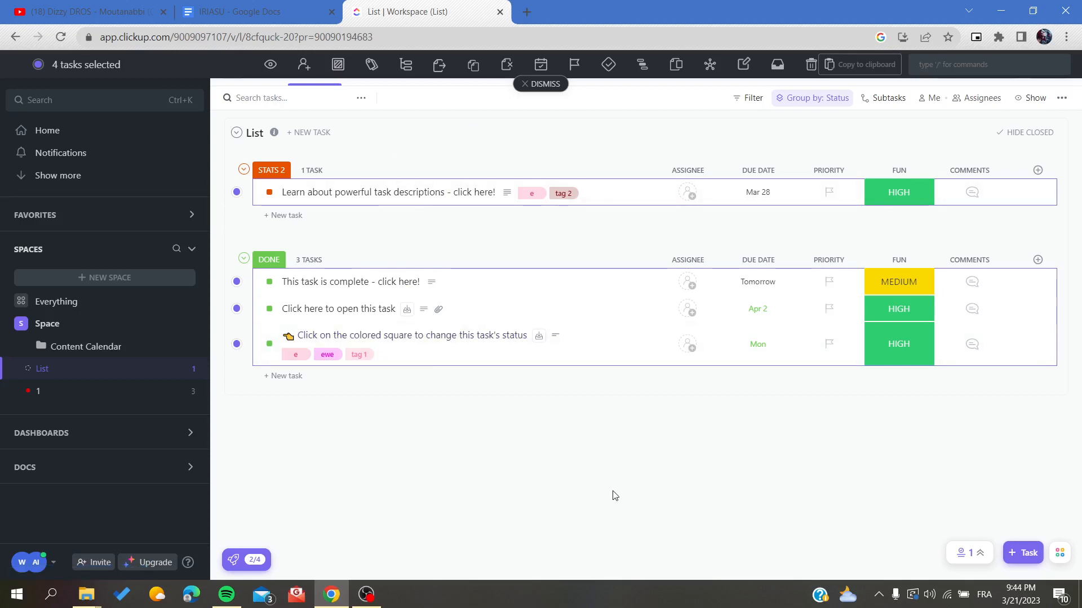